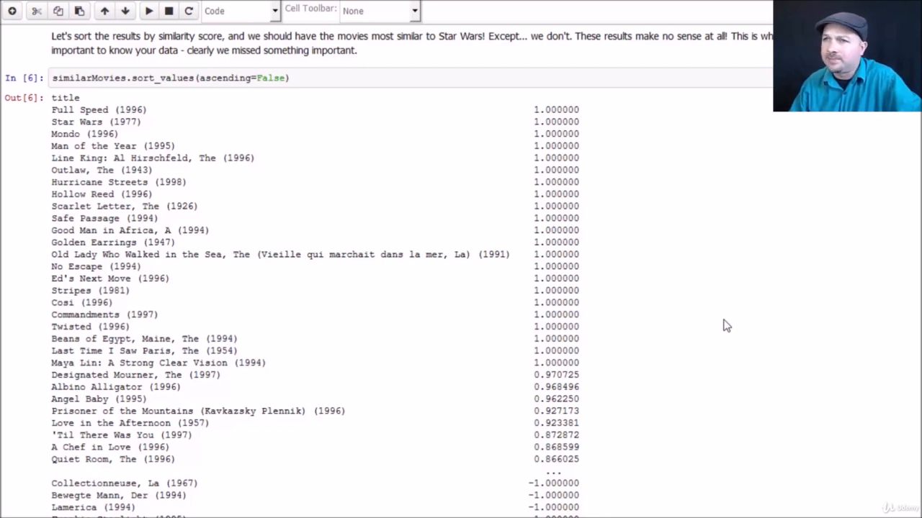
mouse_move(158, 101)
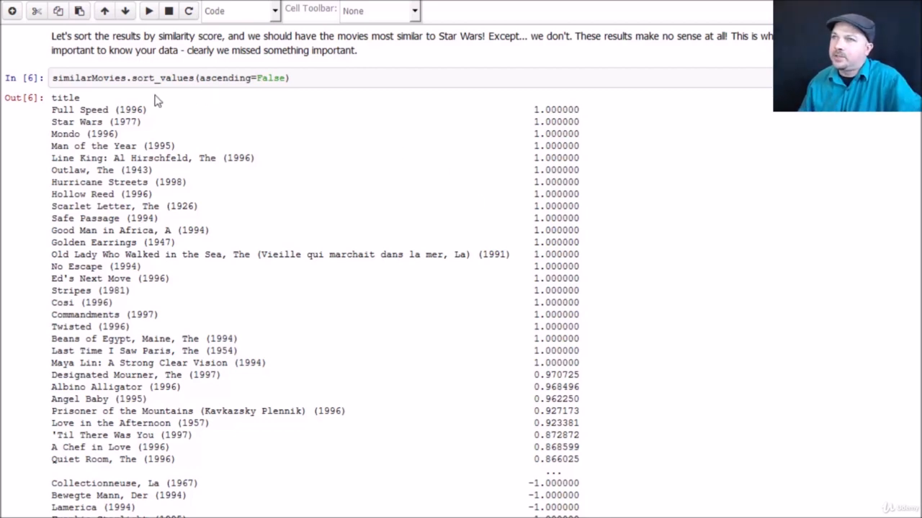
mouse_move(129, 100)
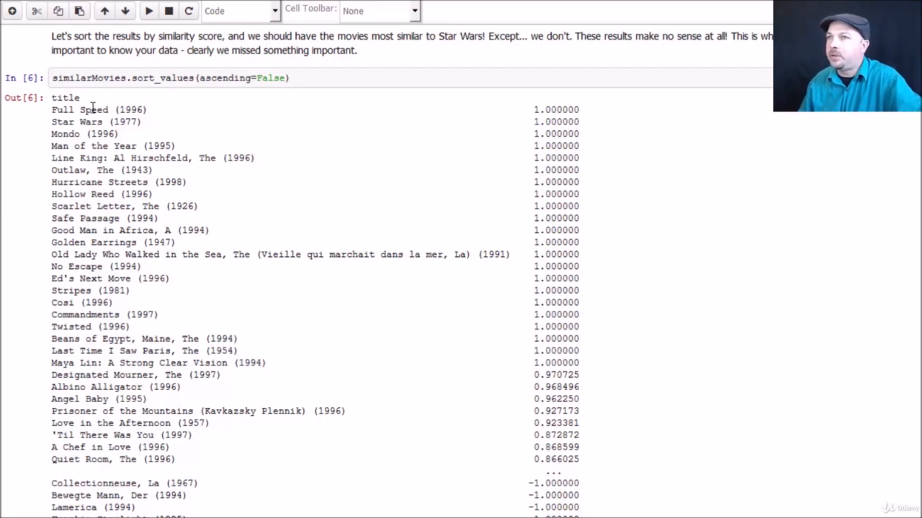
mouse_move(151, 284)
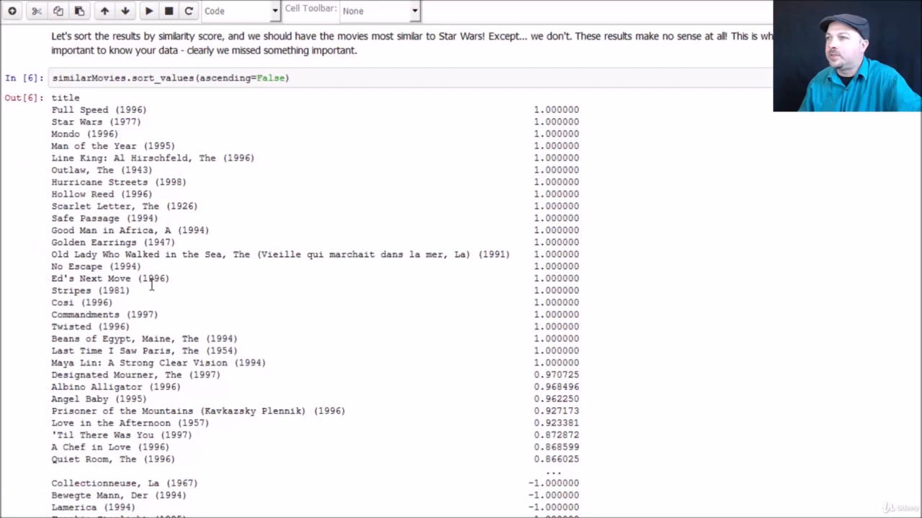
mouse_move(139, 193)
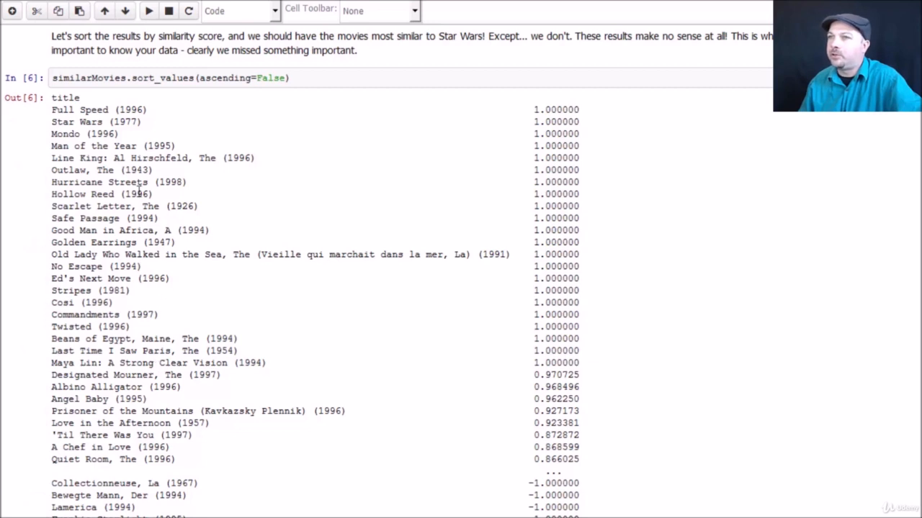
mouse_move(217, 182)
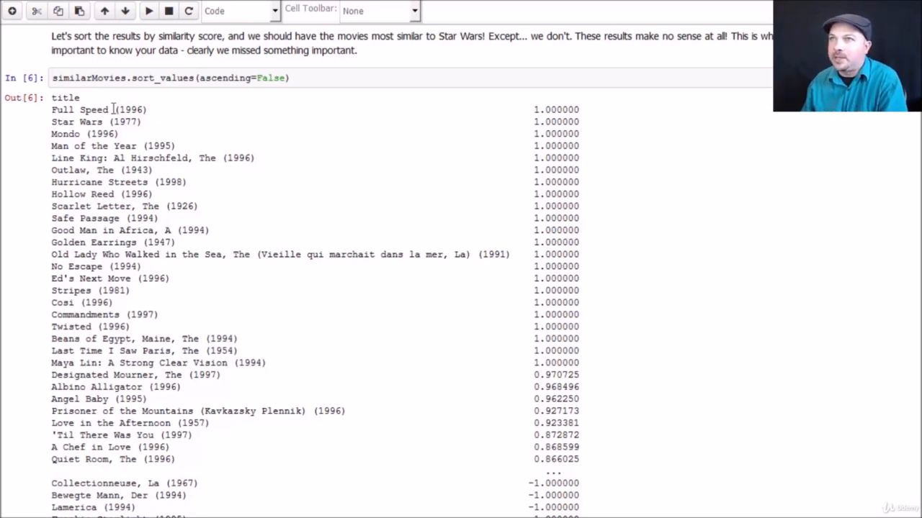
mouse_move(155, 126)
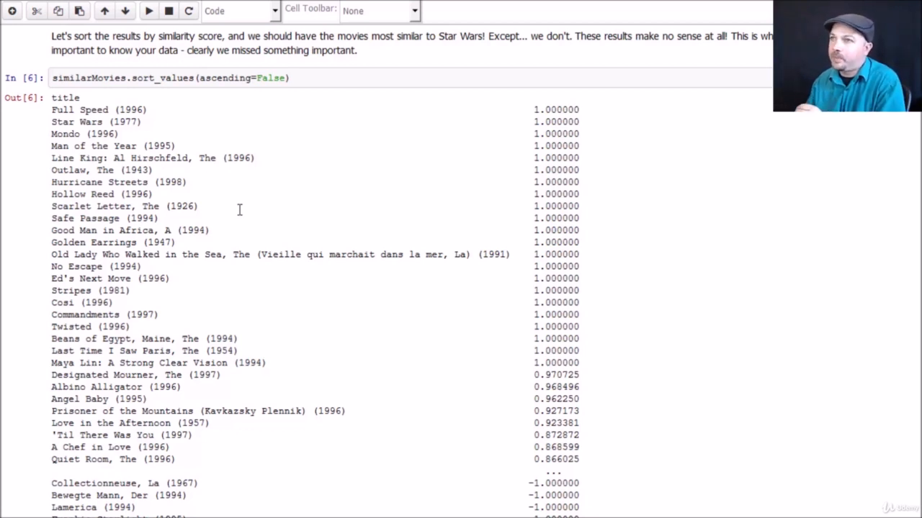
Scroll down to the movieStats groupby table showing rating count and mean per title
scroll("down", 3)
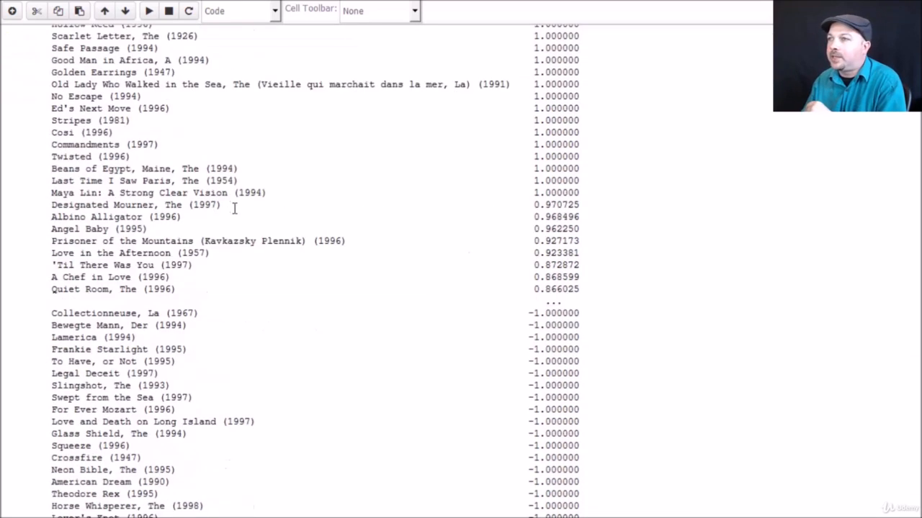
scroll("down", 3)
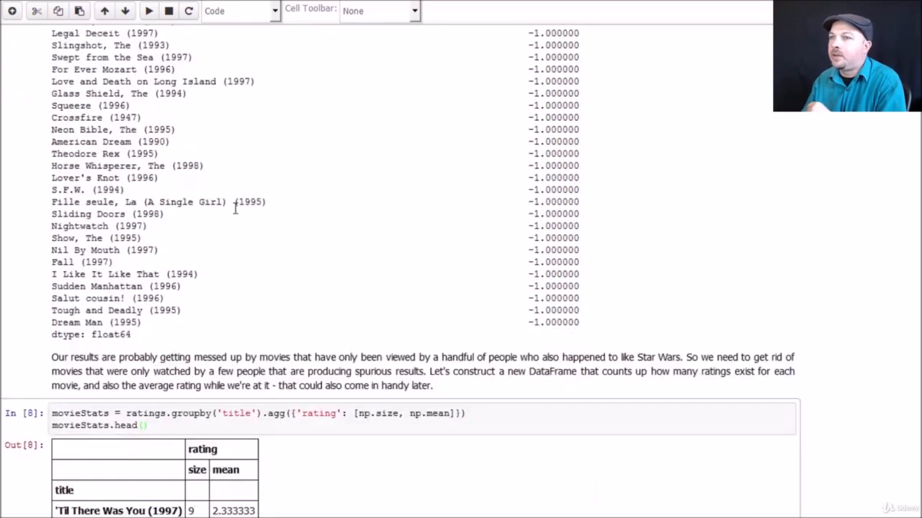
scroll("down", 3)
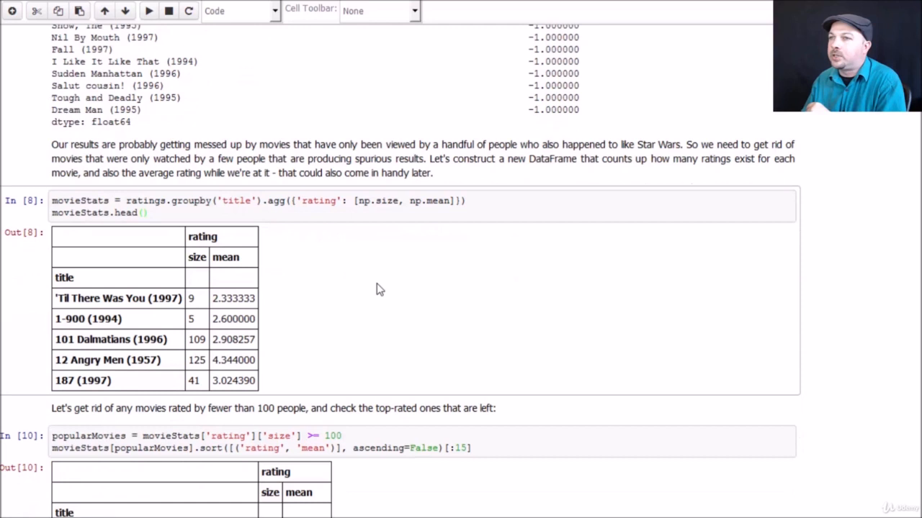
mouse_move(414, 317)
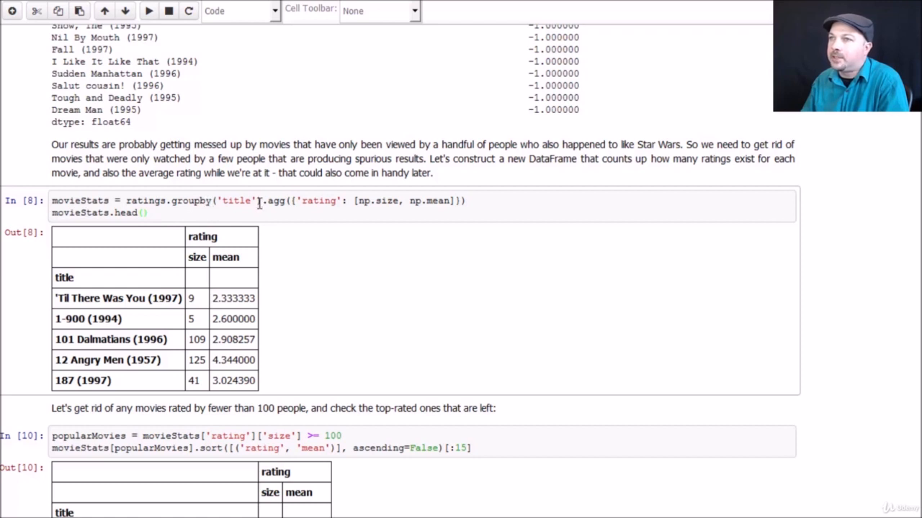
mouse_move(277, 215)
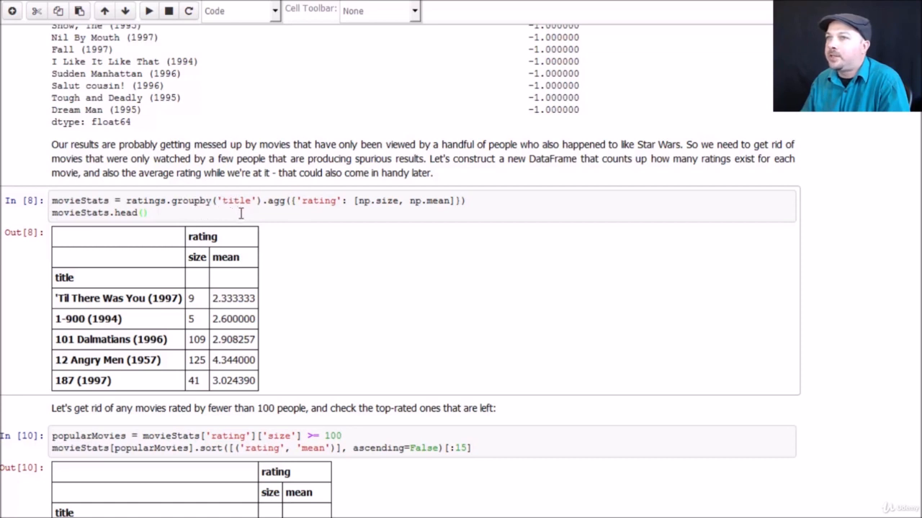
mouse_move(240, 213)
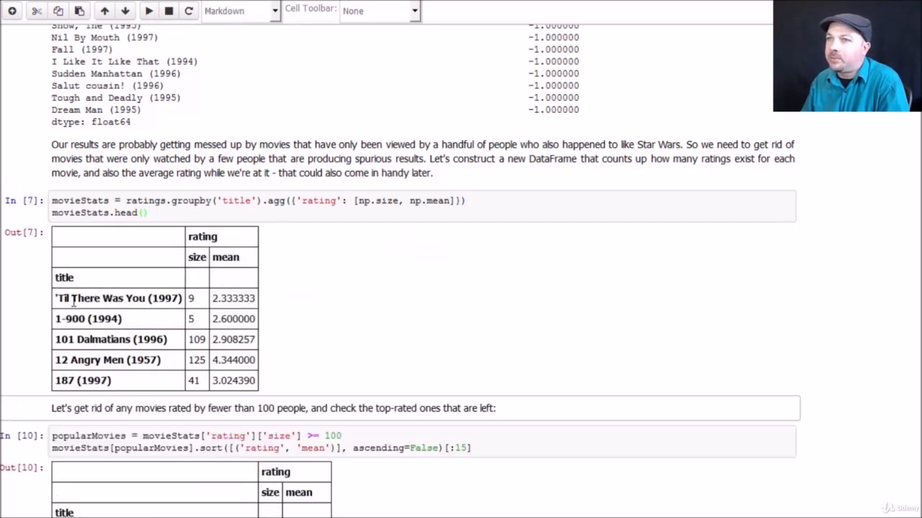
mouse_move(159, 353)
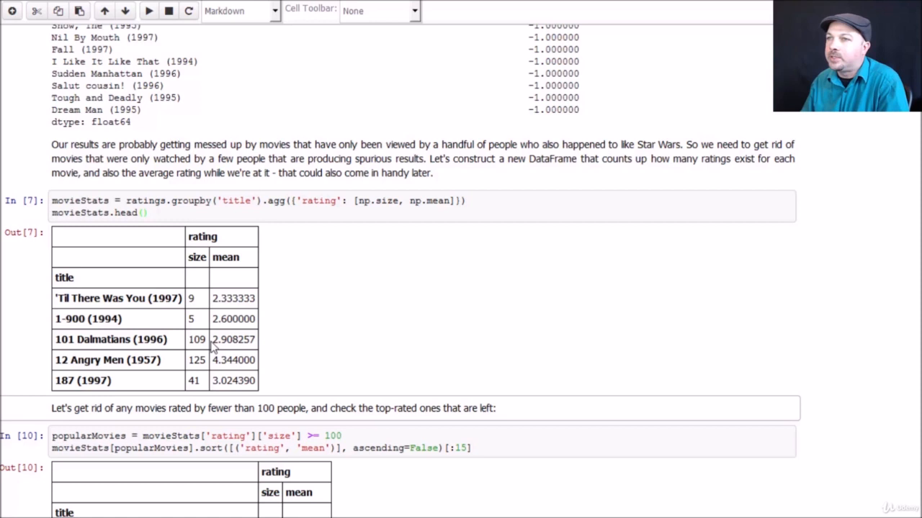
mouse_move(257, 348)
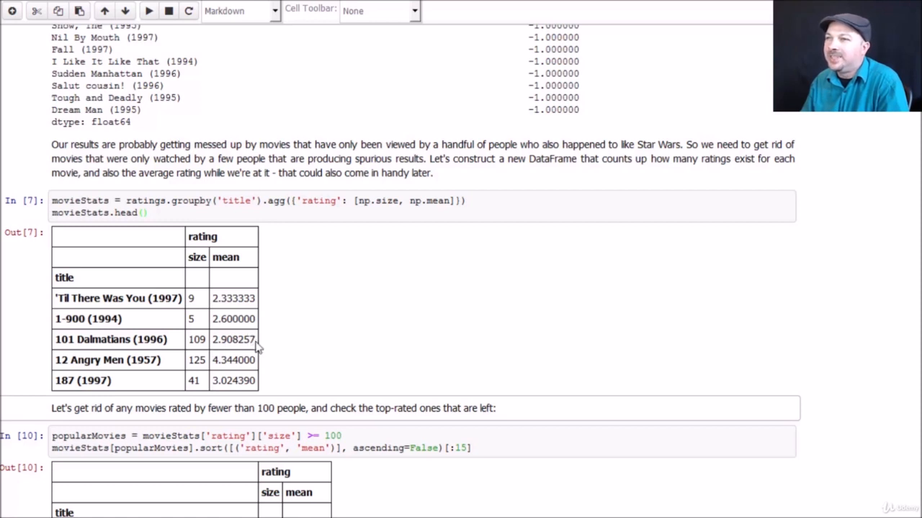
mouse_move(121, 338)
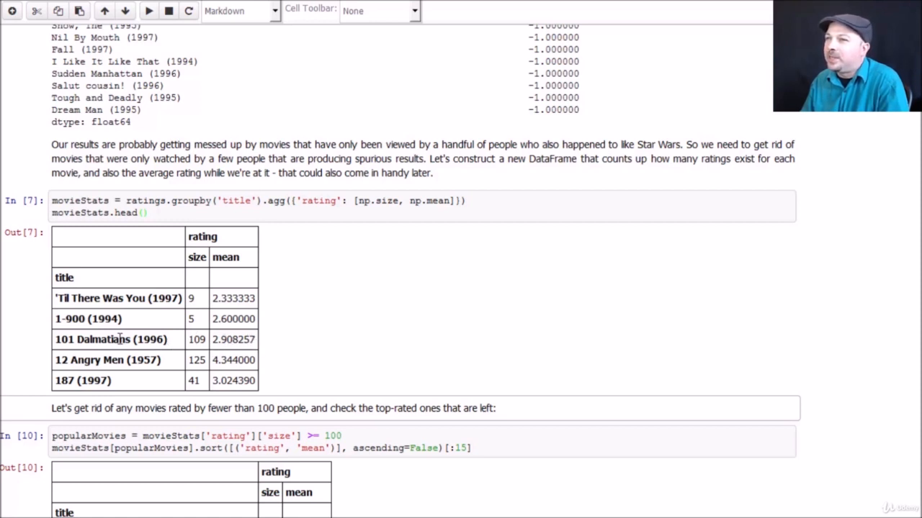
mouse_move(187, 285)
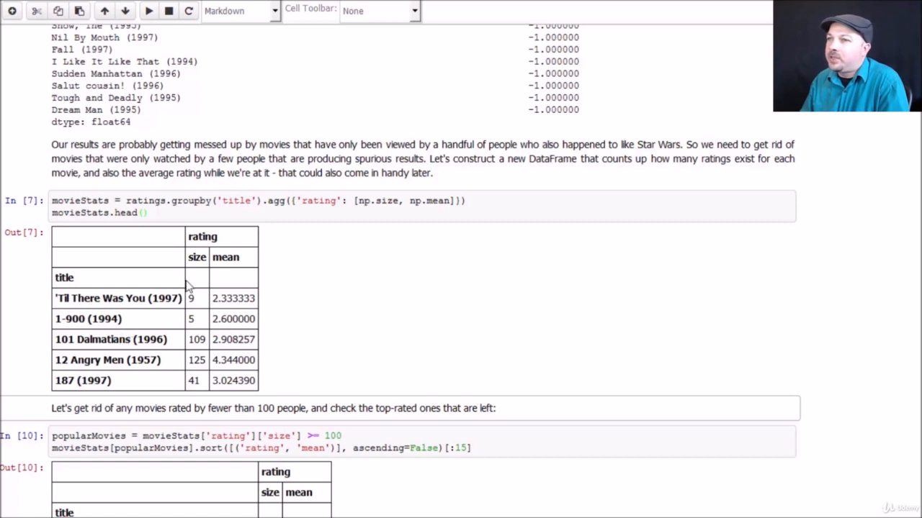
mouse_move(249, 346)
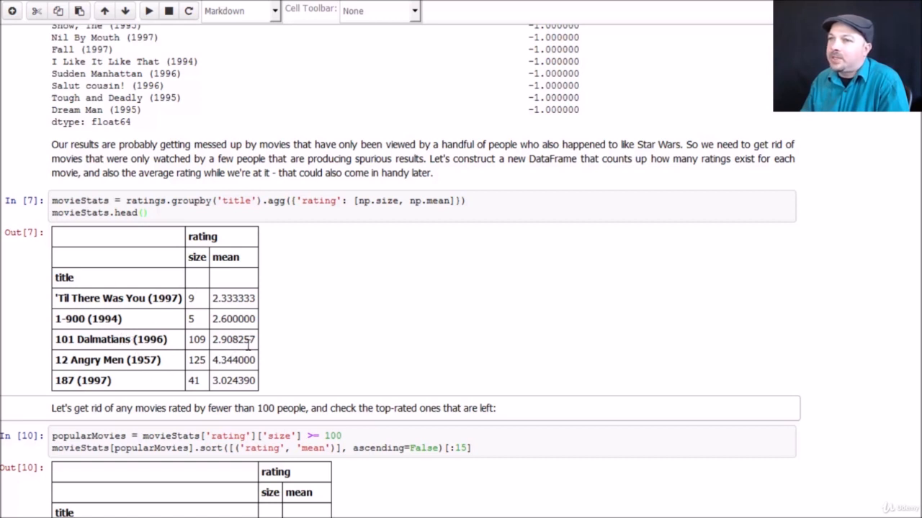
mouse_move(241, 344)
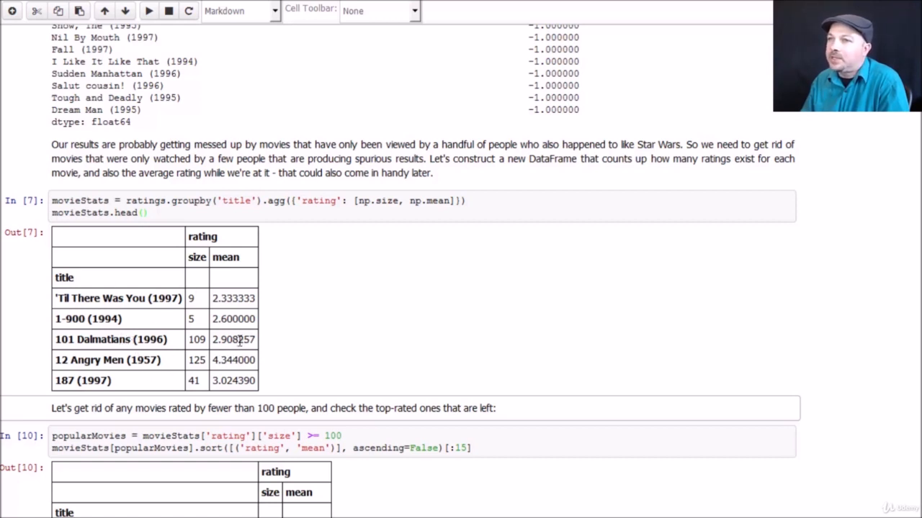
mouse_move(211, 387)
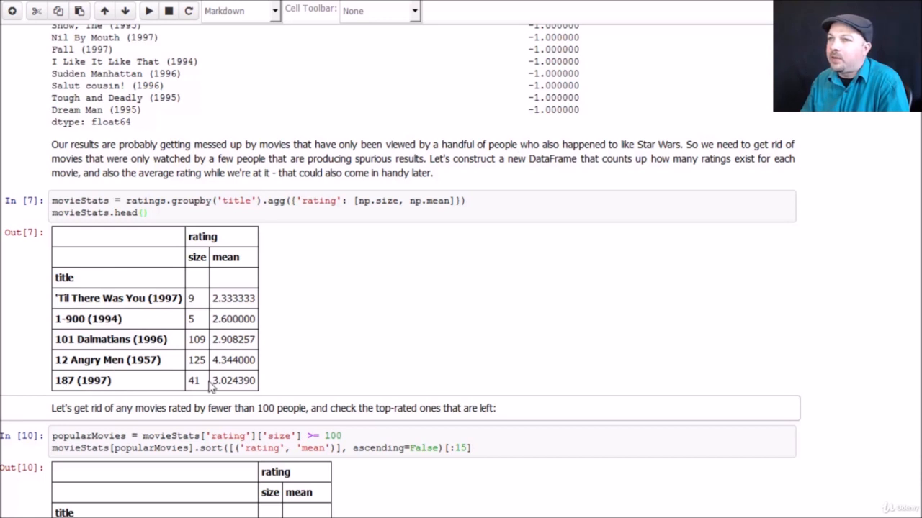
mouse_move(98, 341)
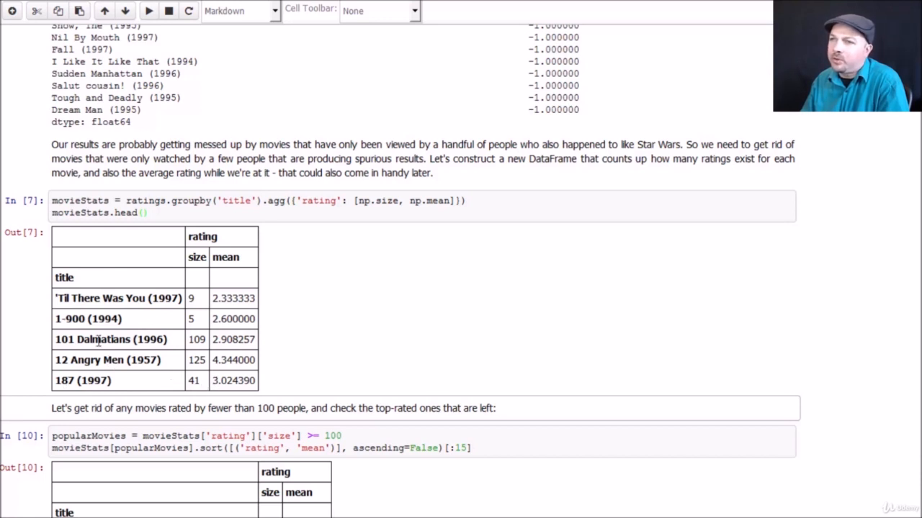
mouse_move(93, 358)
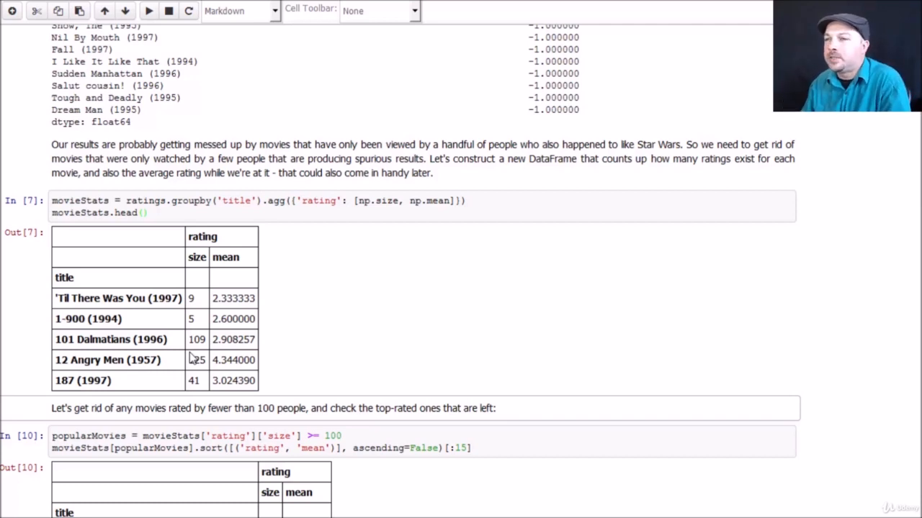
Scroll to the popularMovies output of 100+ rated films, led by Close Shave, with sort warning
scroll("down", 3)
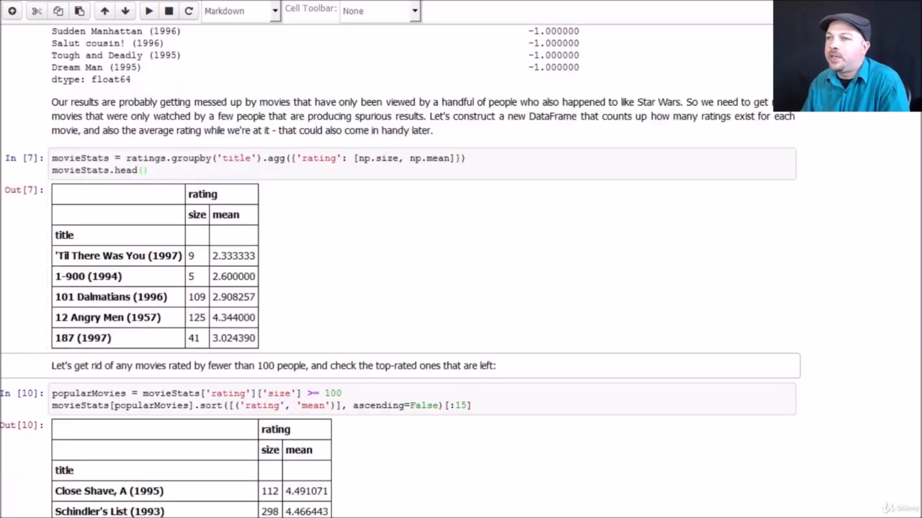
scroll("down", 3)
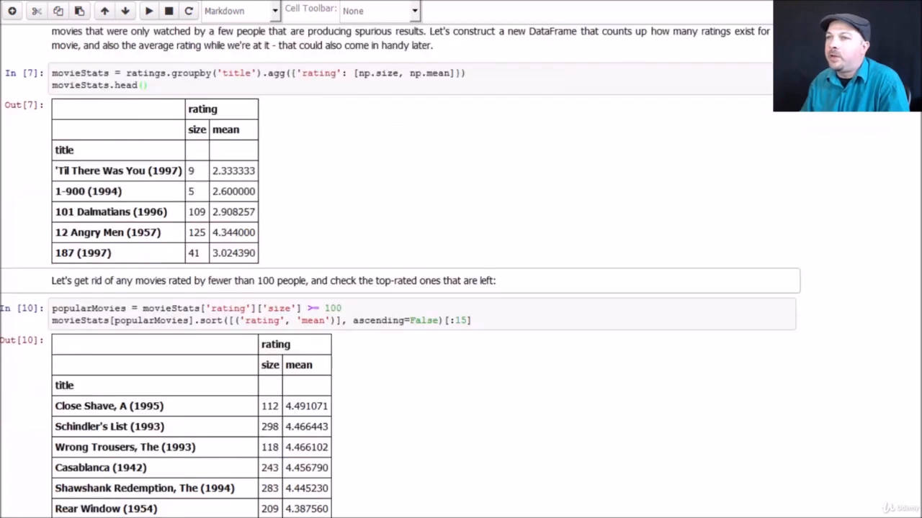
scroll("down", 3)
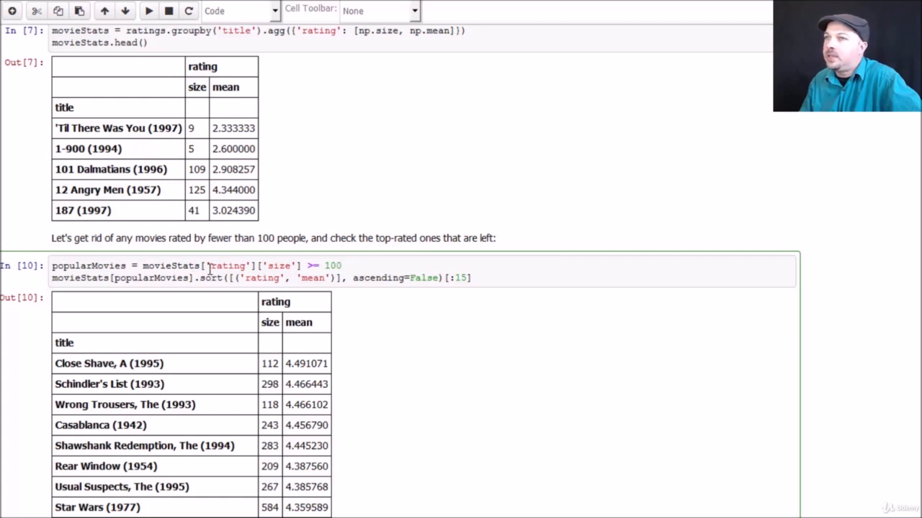
mouse_move(204, 102)
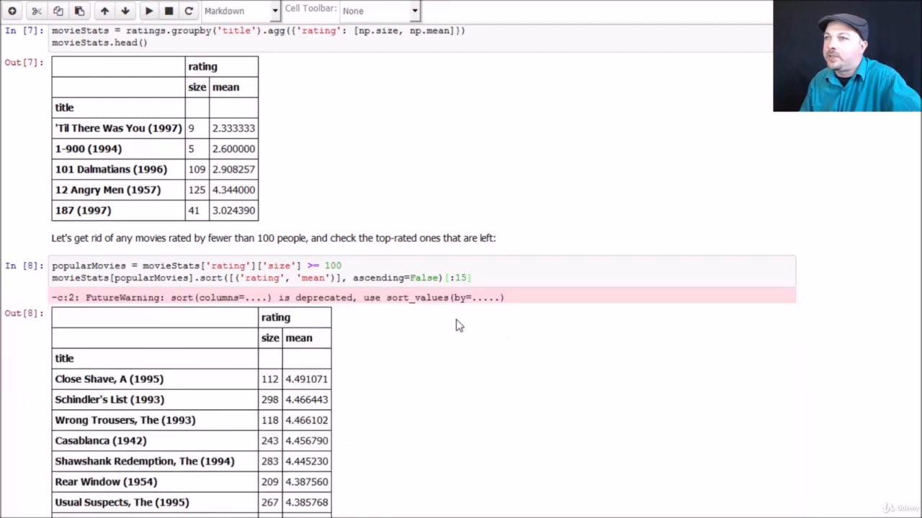
Replace .sort( with .sort_values( so the top-15 popular list ends with The Godfather
scroll("down", 3)
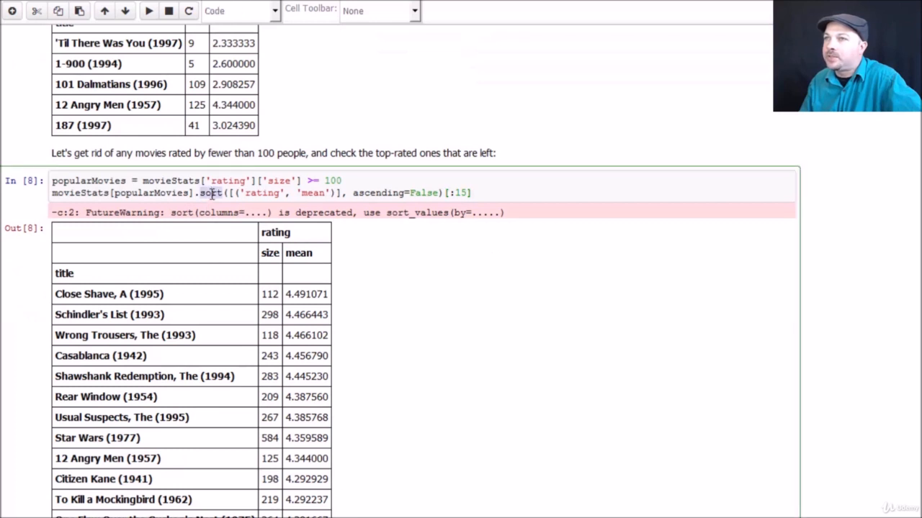
mouse_move(385, 255)
type("_values")
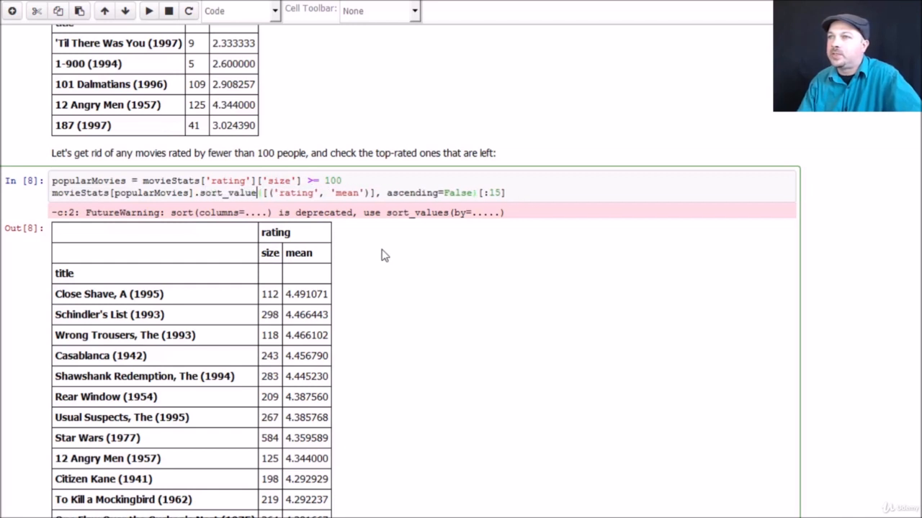
left_click(148, 11)
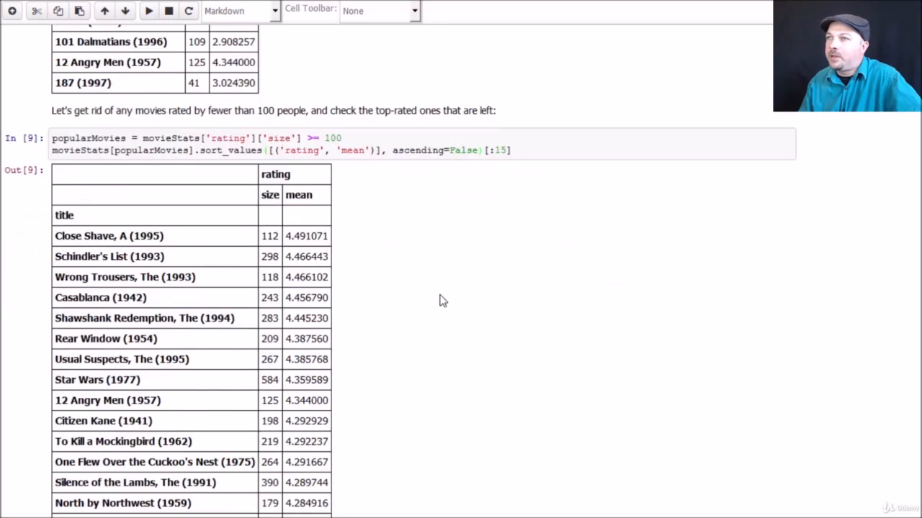
mouse_move(433, 292)
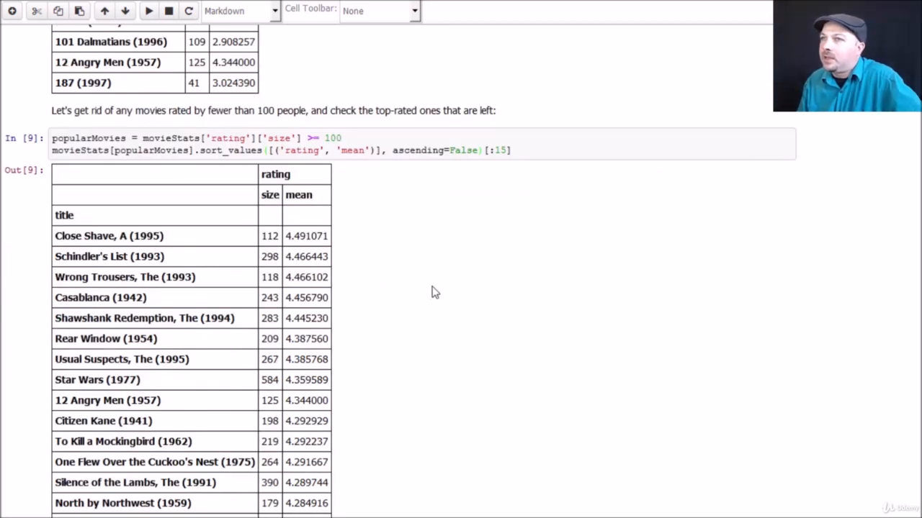
mouse_move(381, 256)
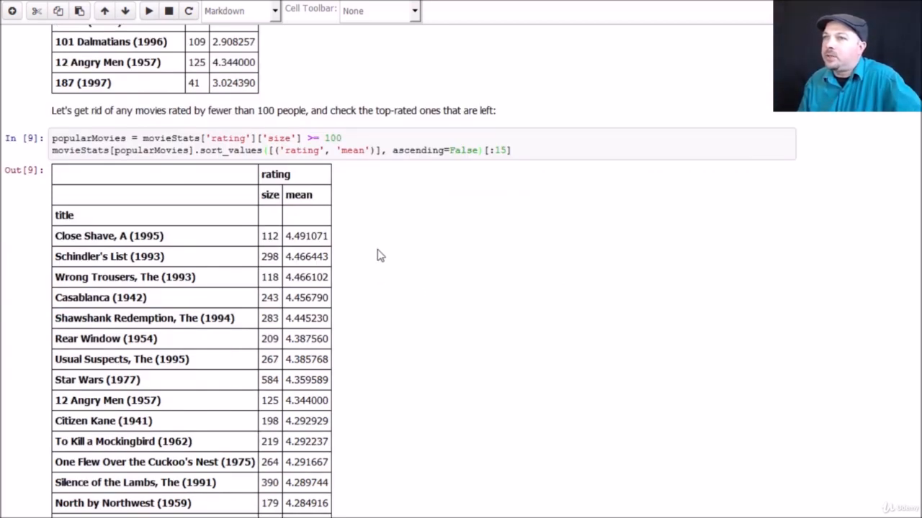
mouse_move(288, 271)
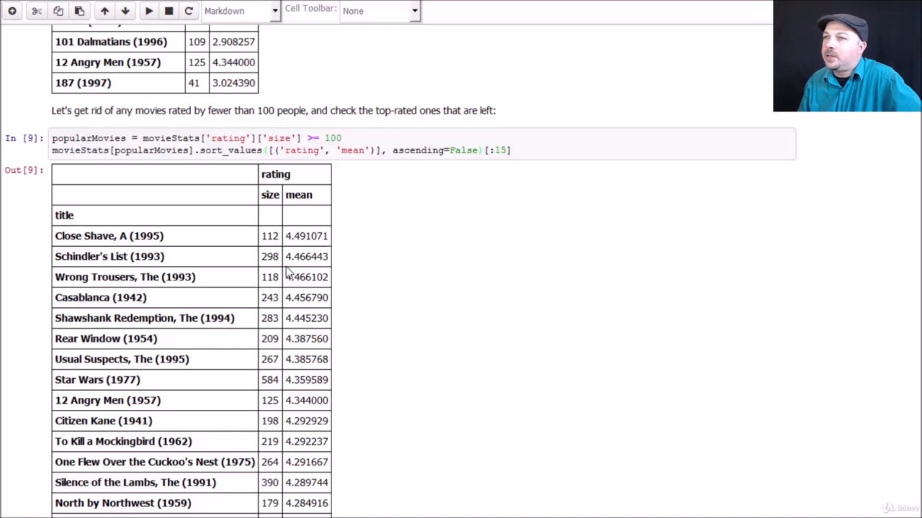
mouse_move(169, 243)
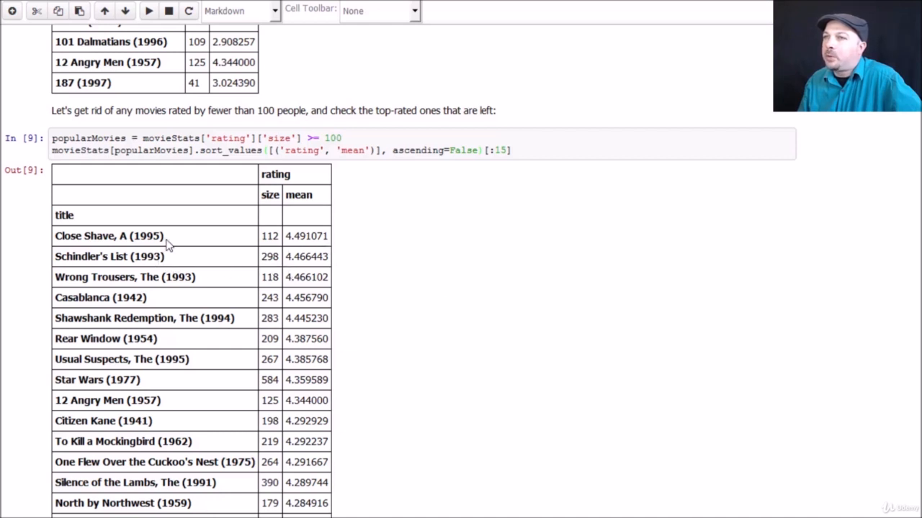
mouse_move(244, 246)
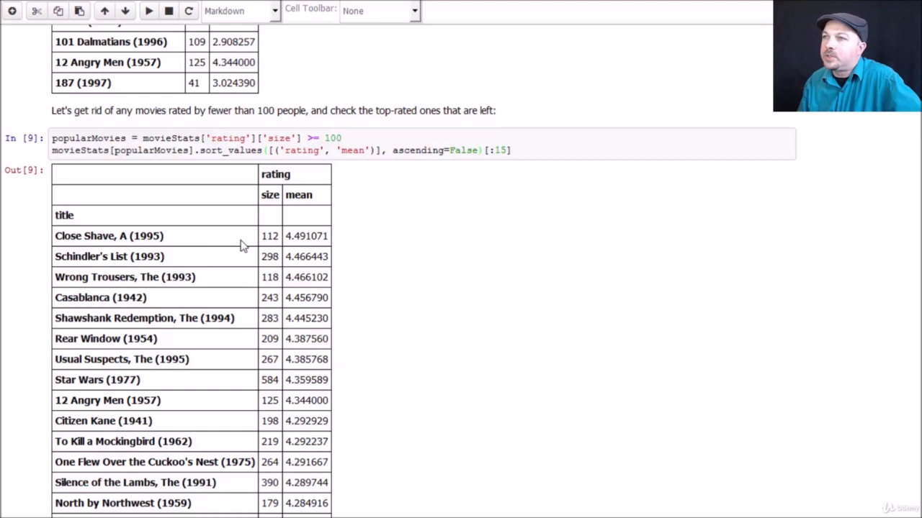
mouse_move(162, 250)
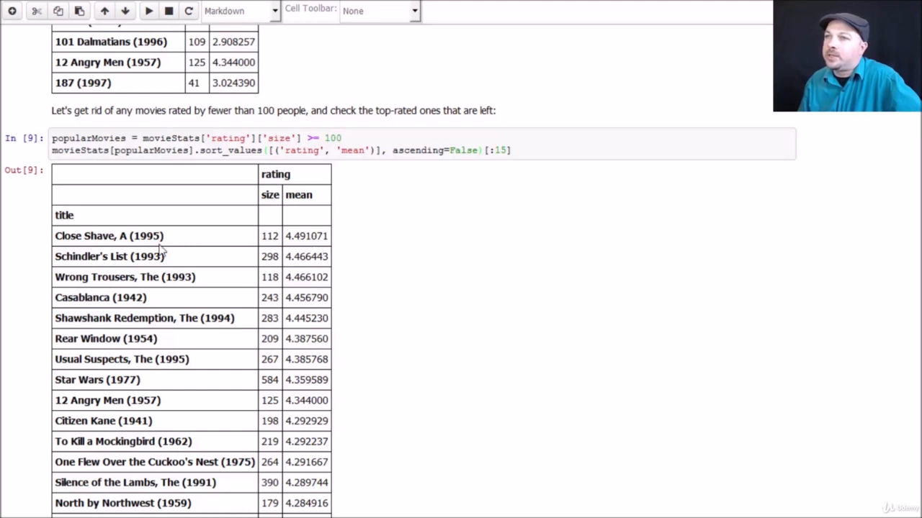
scroll("down", 3)
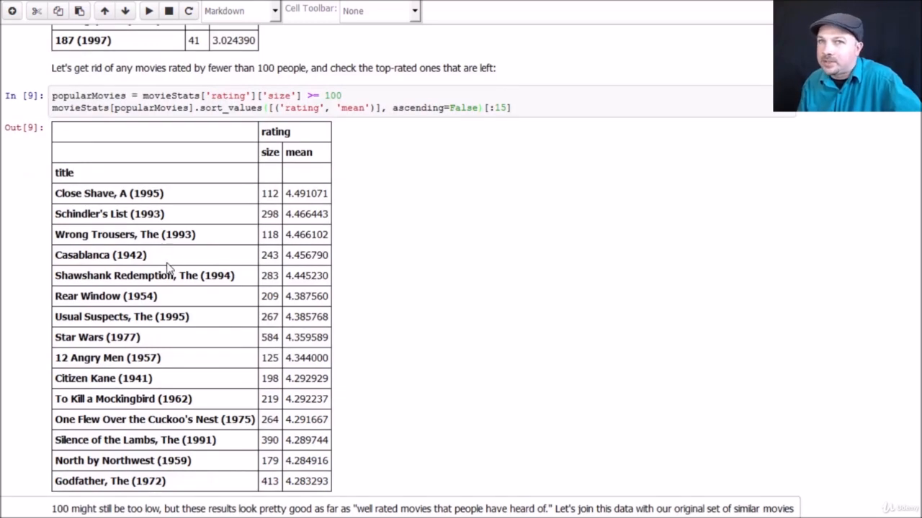
mouse_move(166, 220)
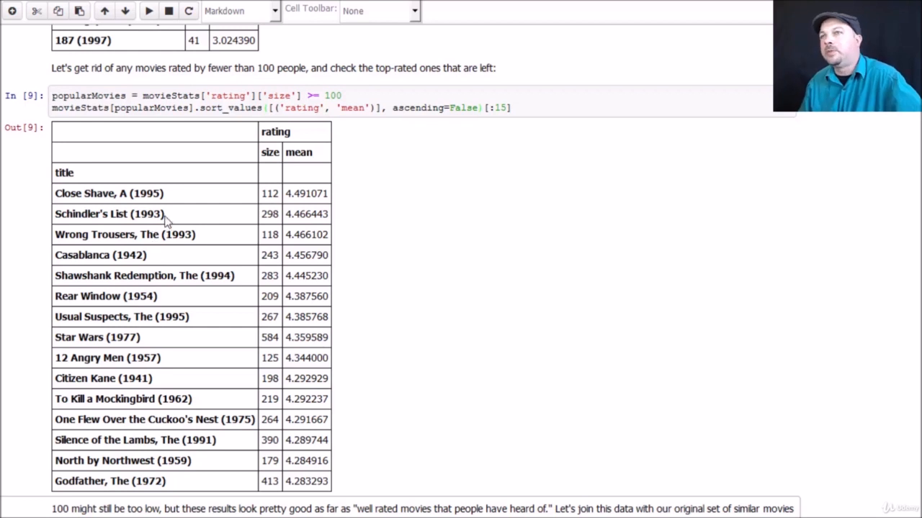
mouse_move(166, 201)
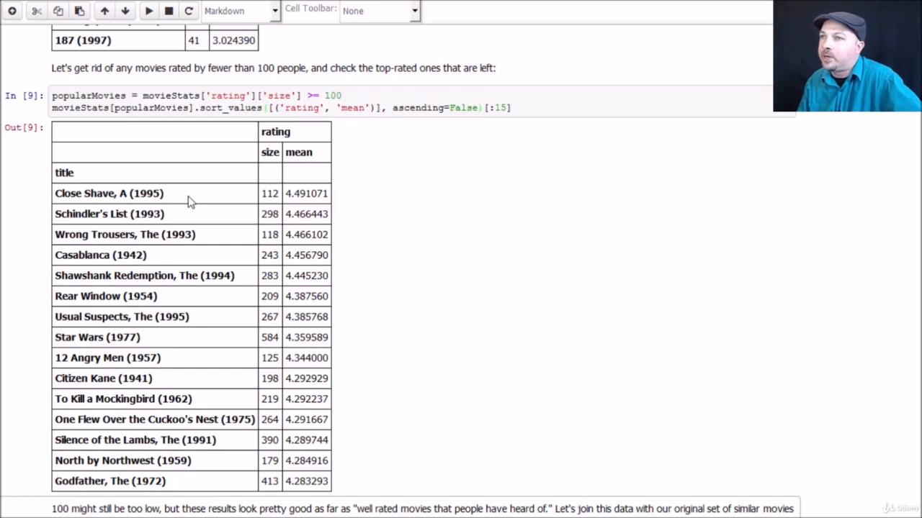
mouse_move(219, 221)
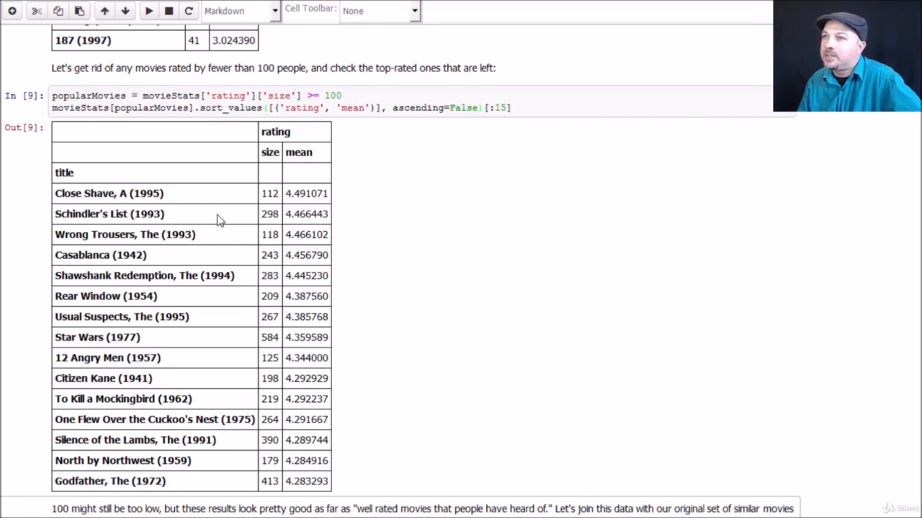
mouse_move(182, 221)
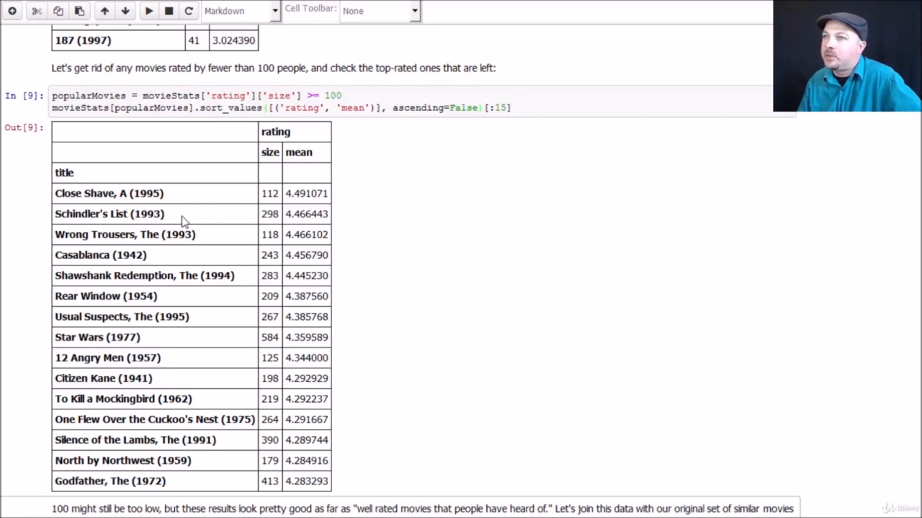
mouse_move(194, 232)
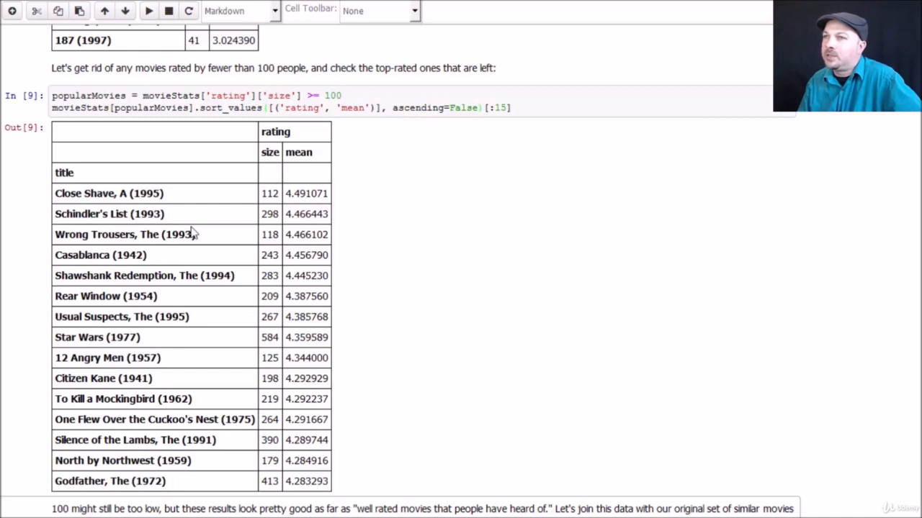
mouse_move(214, 238)
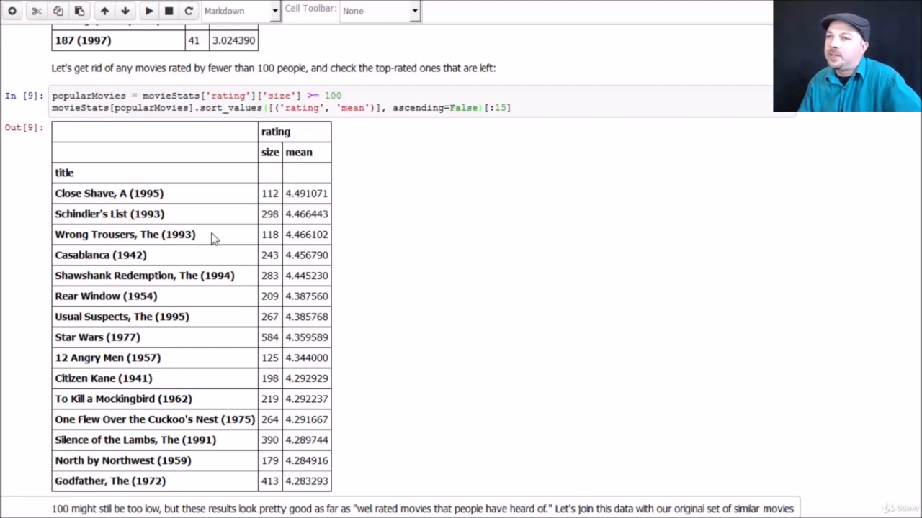
scroll("down", 3)
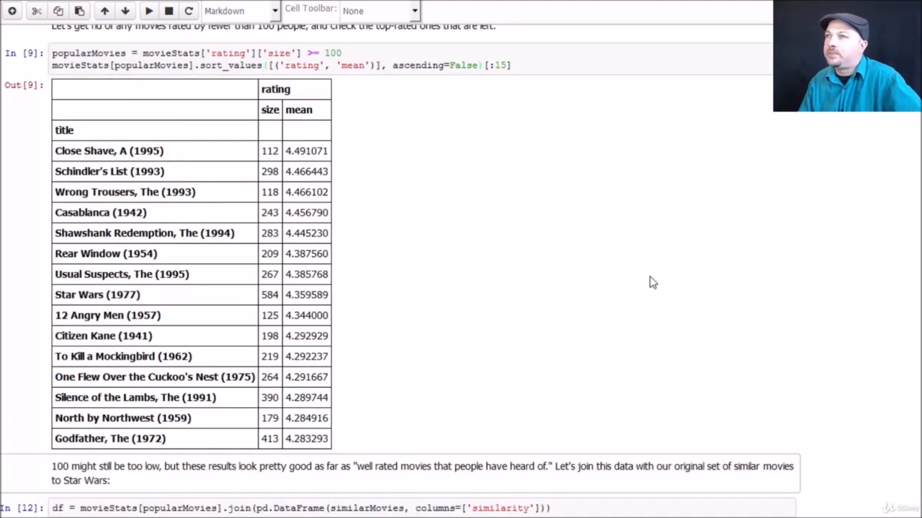
scroll("down", 3)
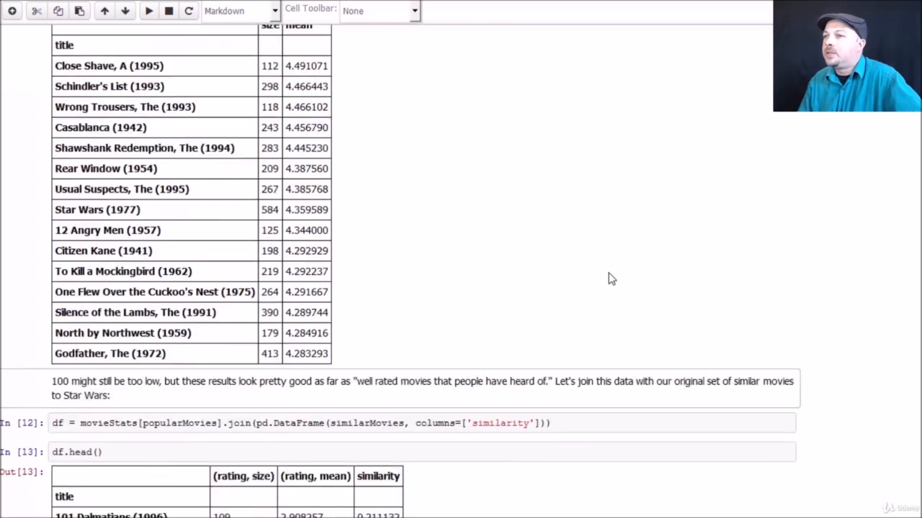
scroll("down", 3)
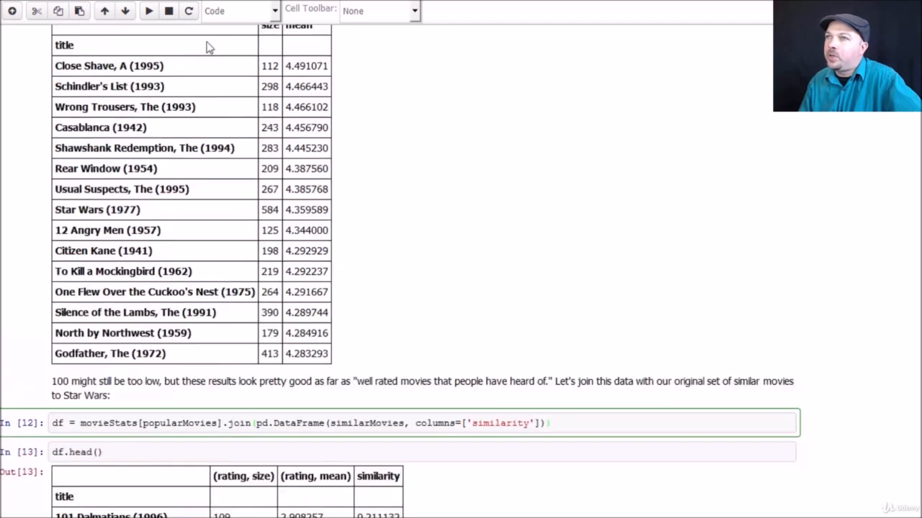
mouse_move(131, 336)
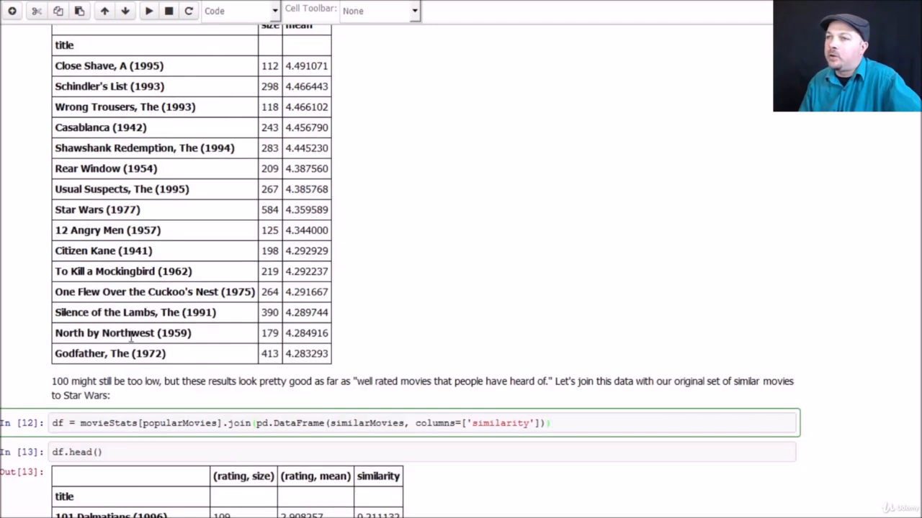
scroll("down", 3)
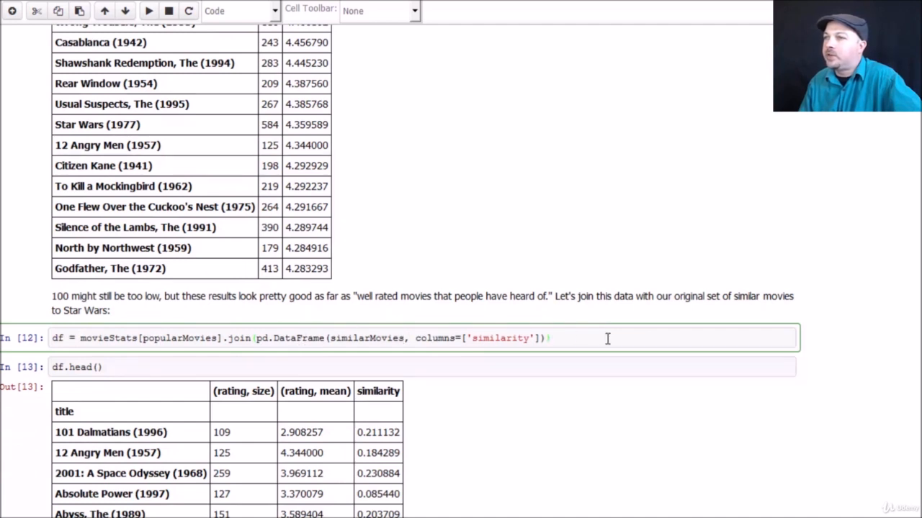
scroll("down", 3)
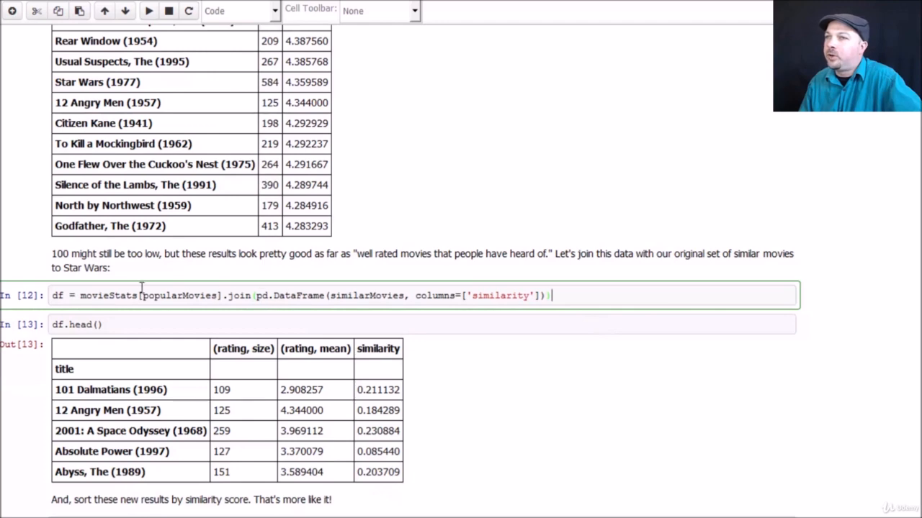
scroll("up", 3)
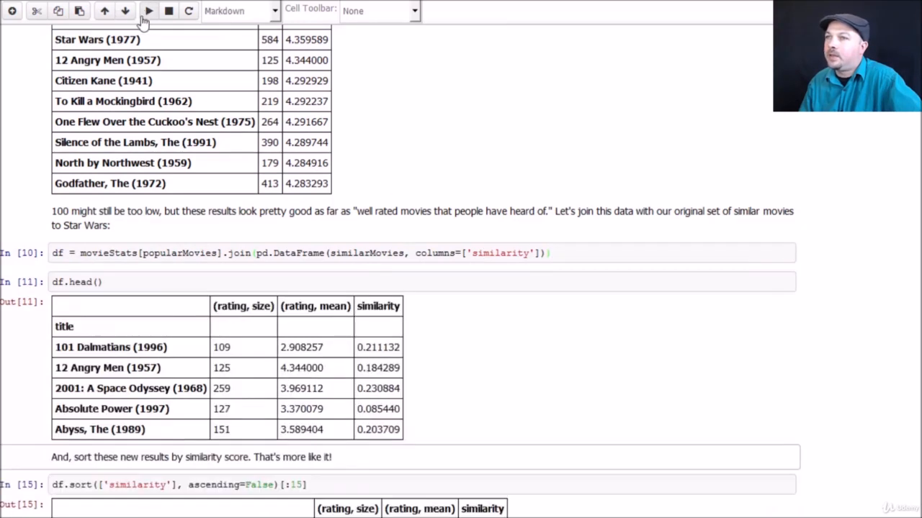
scroll("down", 3)
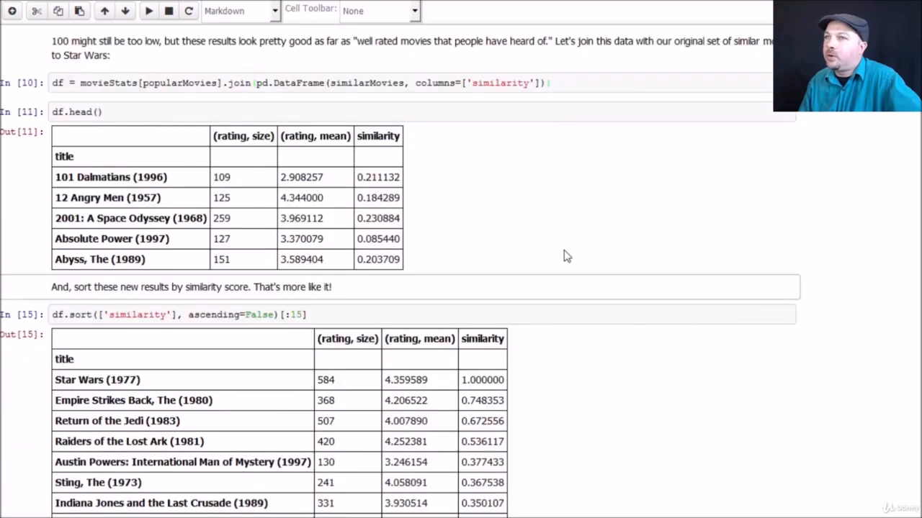
mouse_move(227, 232)
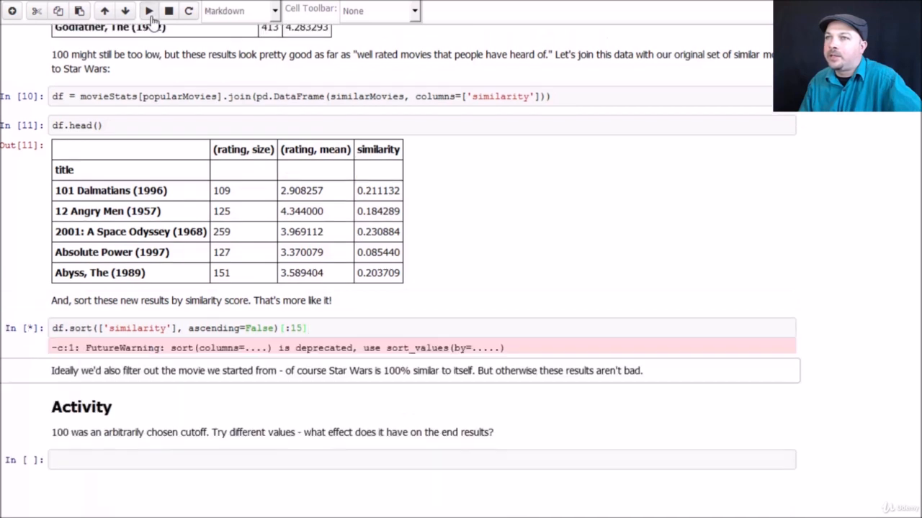
Change df.sort to df.sort_values in the Star Wars similarity sort cell
left_click(148, 10)
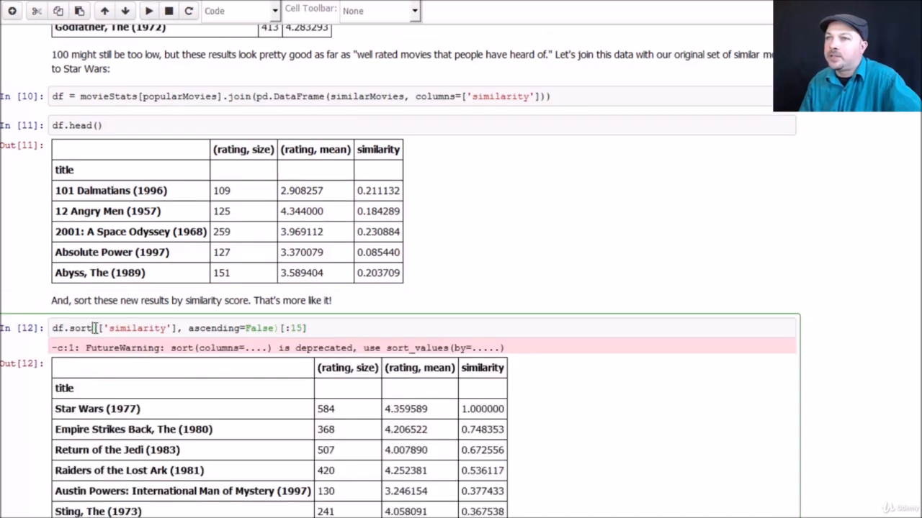
type("_values")
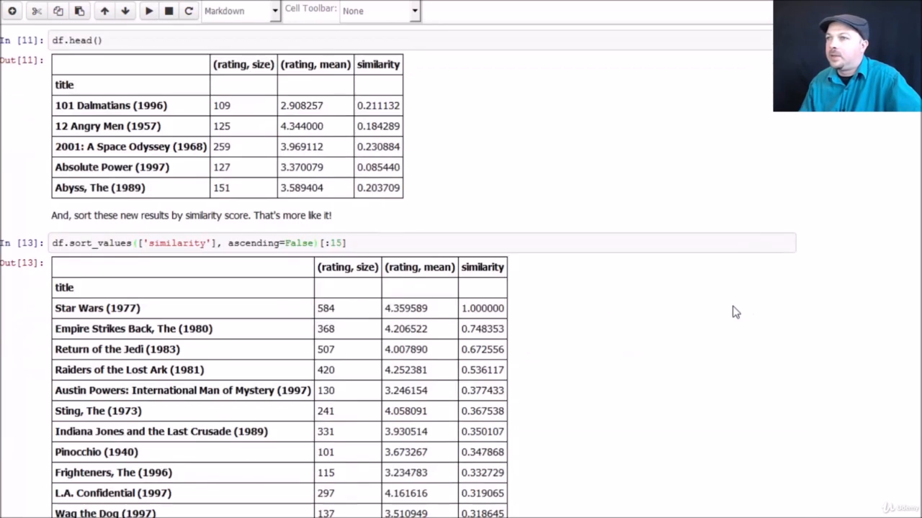
scroll("down", 3)
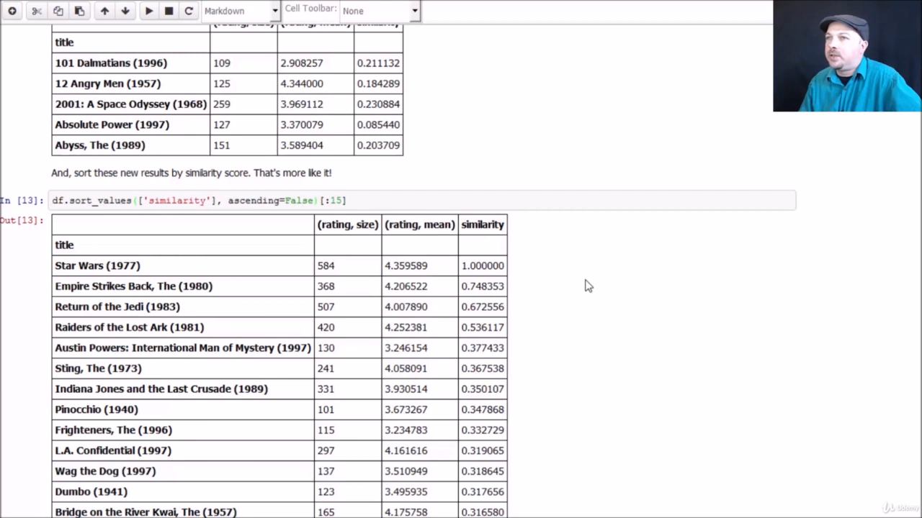
scroll("down", 3)
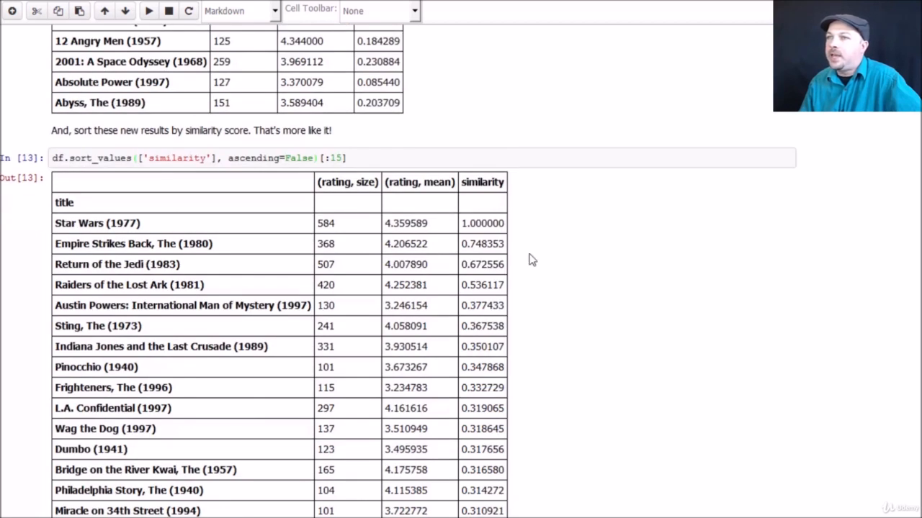
mouse_move(692, 356)
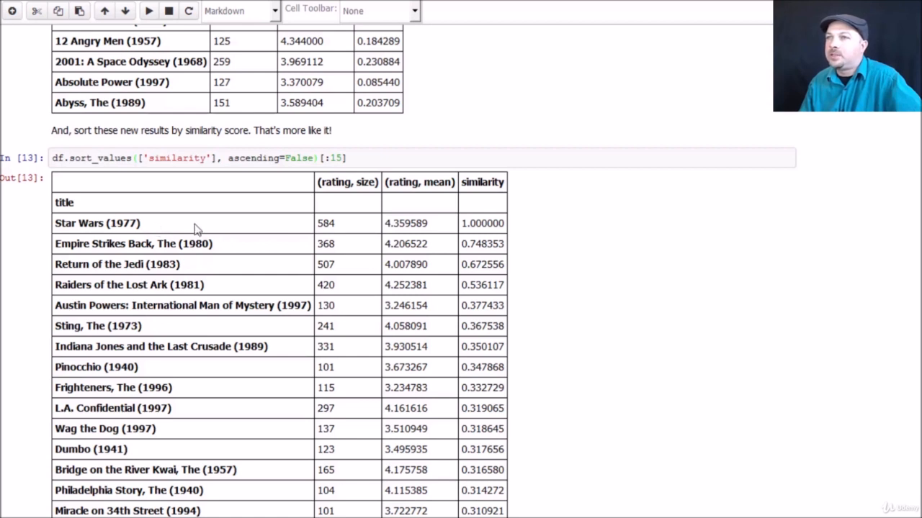
mouse_move(147, 229)
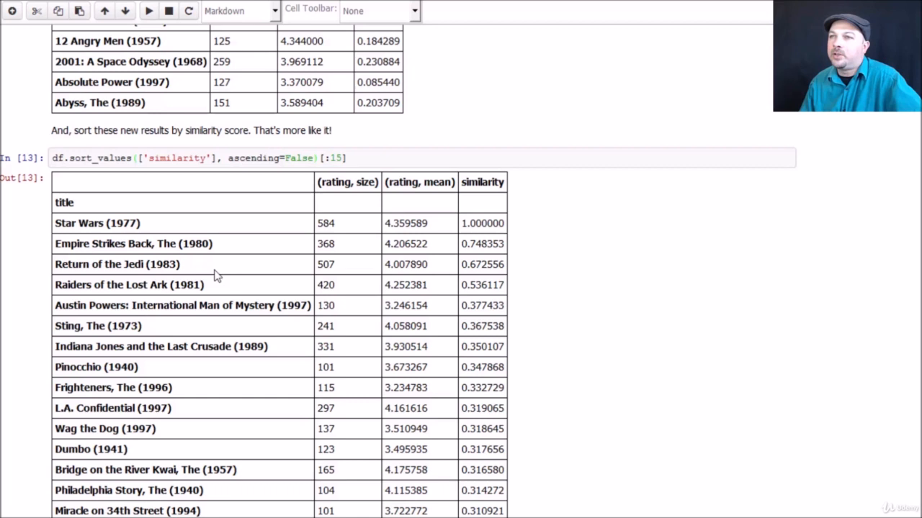
mouse_move(312, 294)
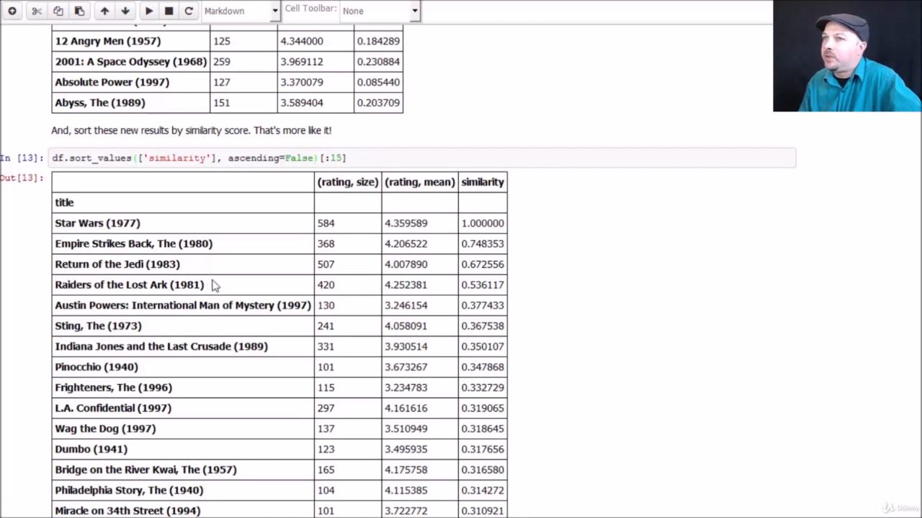
mouse_move(196, 283)
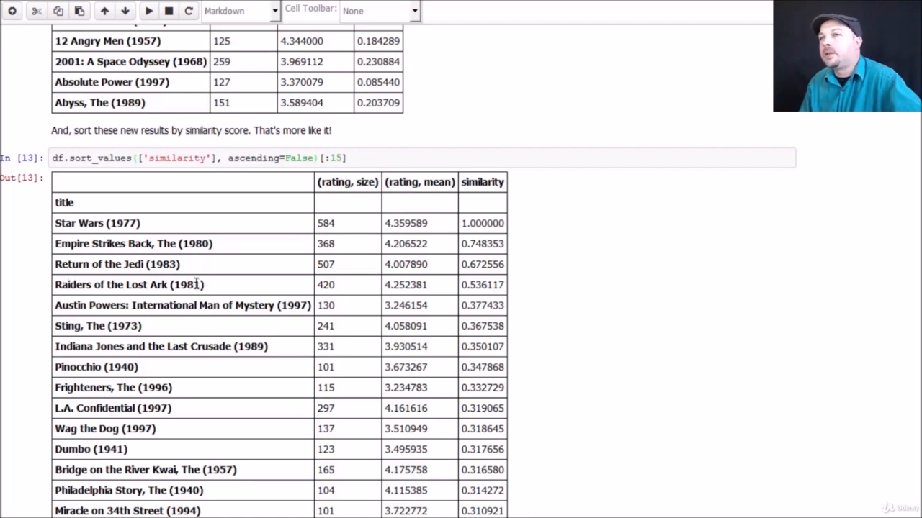
mouse_move(382, 291)
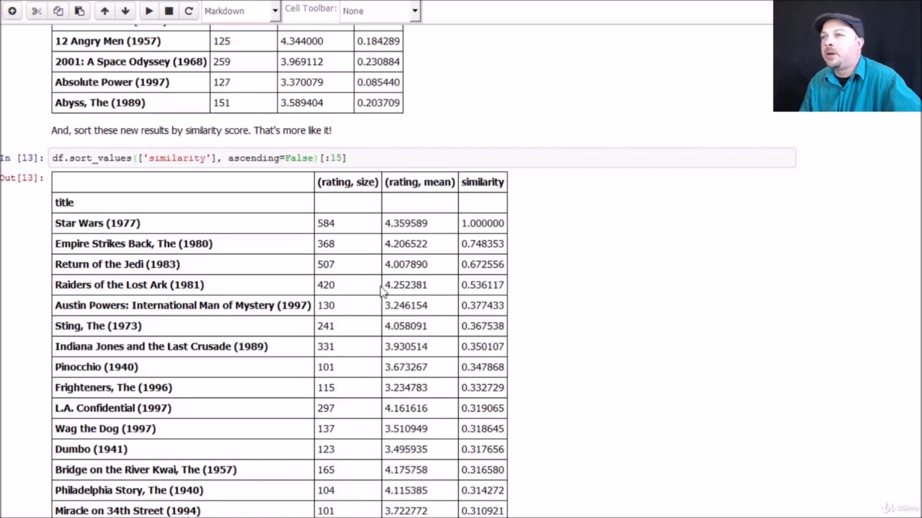
scroll("down", 3)
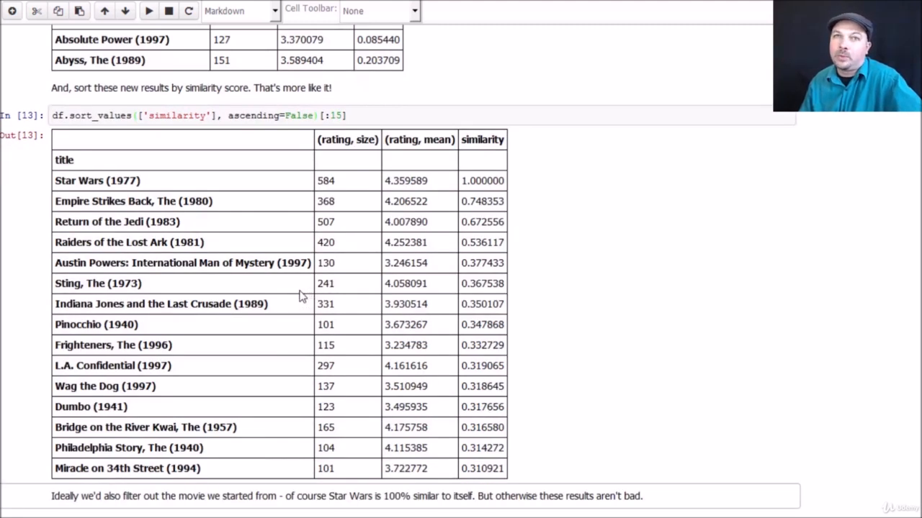
mouse_move(294, 295)
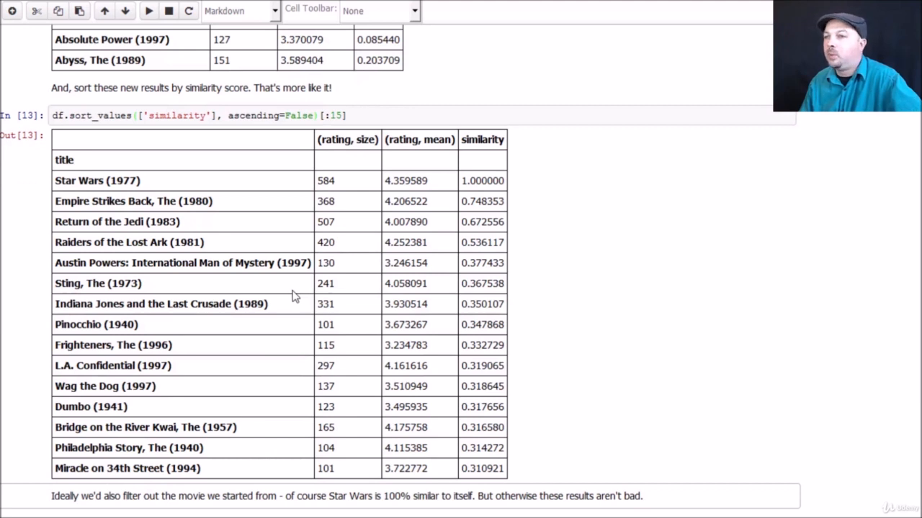
scroll("down", 3)
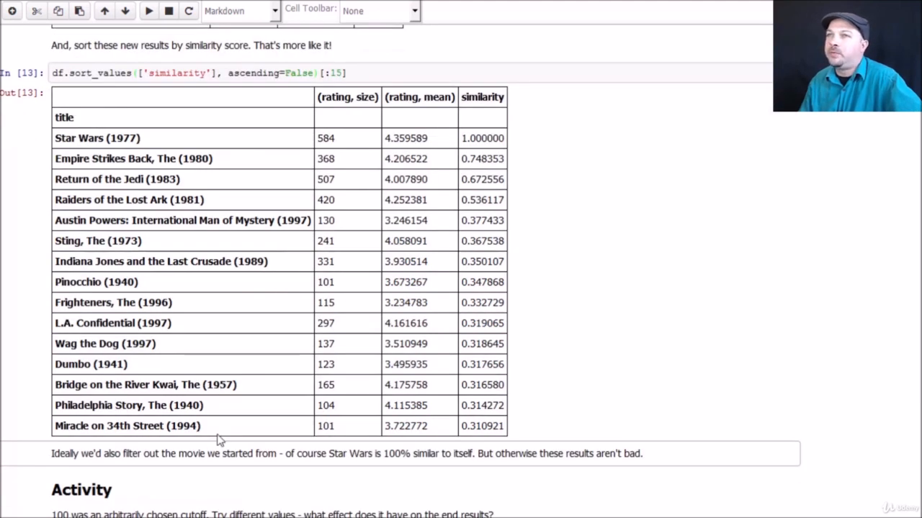
mouse_move(283, 297)
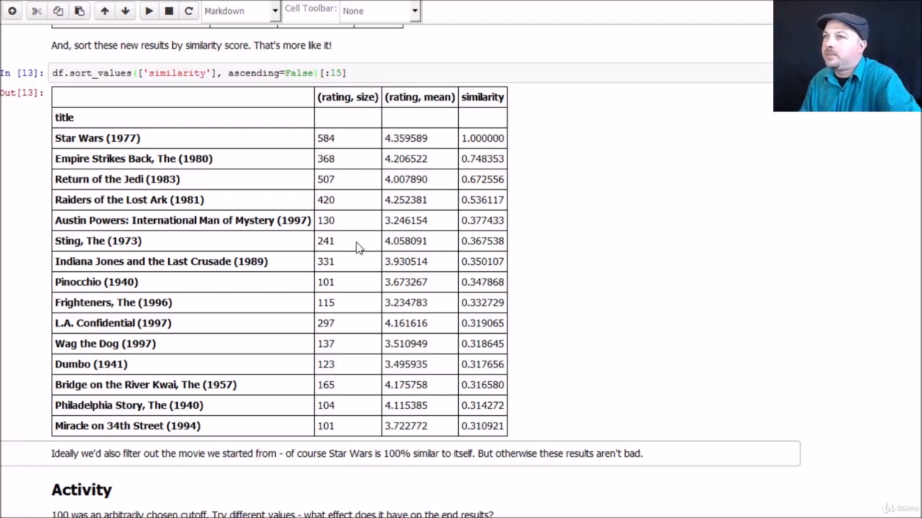
mouse_move(335, 205)
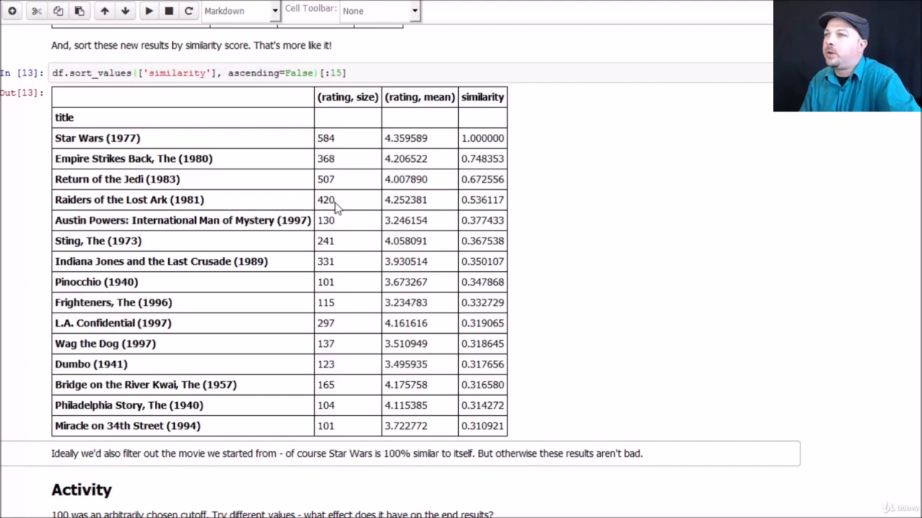
mouse_move(350, 235)
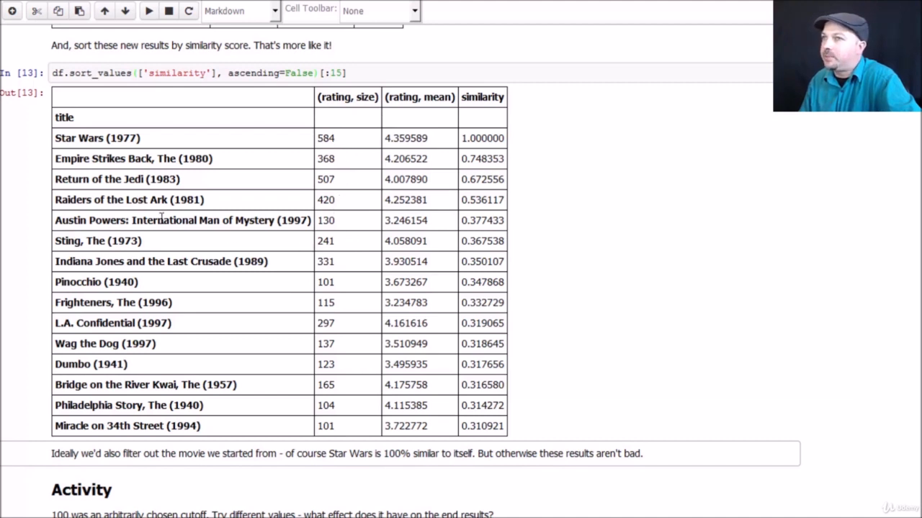
mouse_move(345, 226)
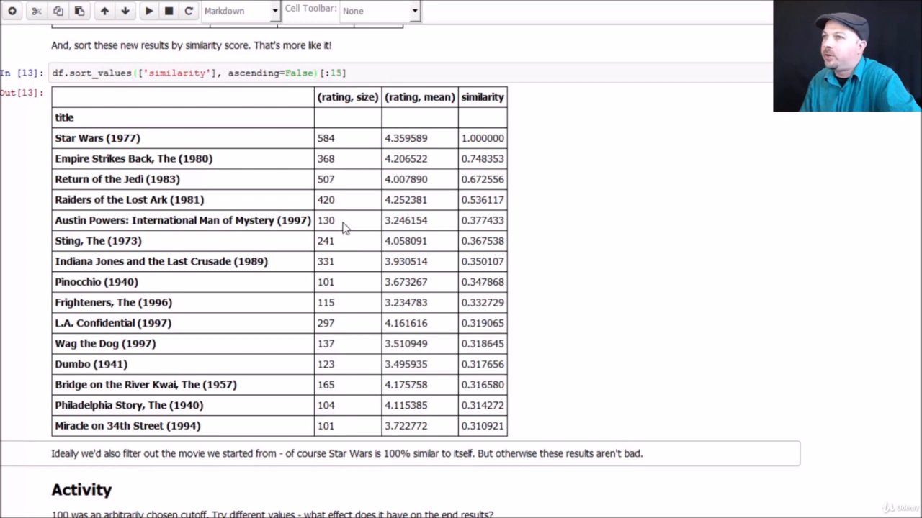
mouse_move(143, 283)
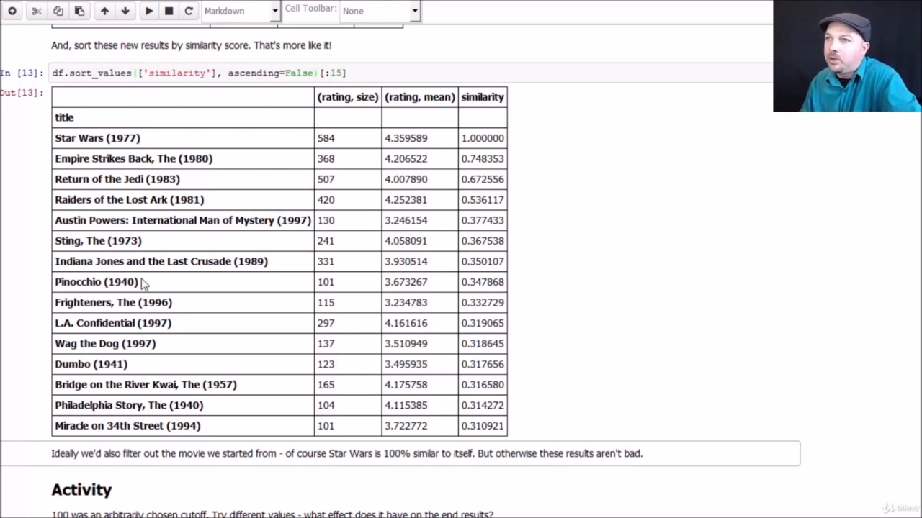
mouse_move(164, 283)
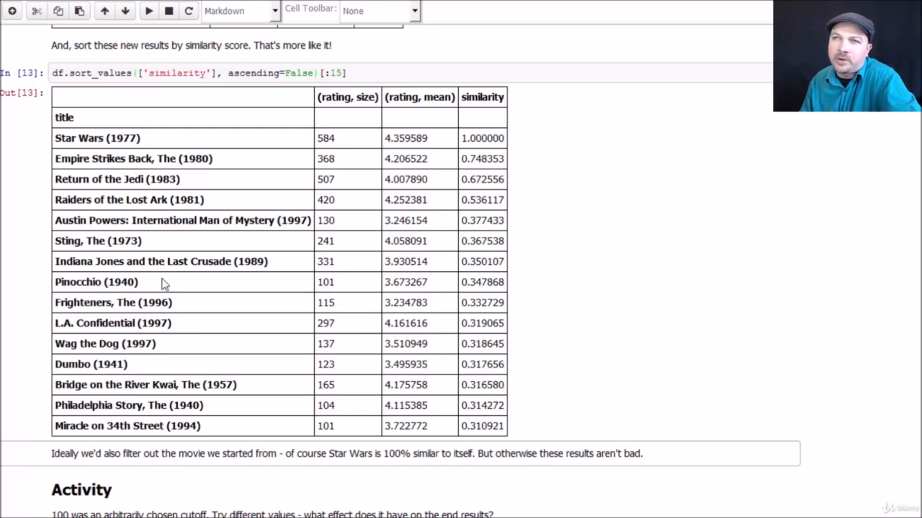
mouse_move(153, 292)
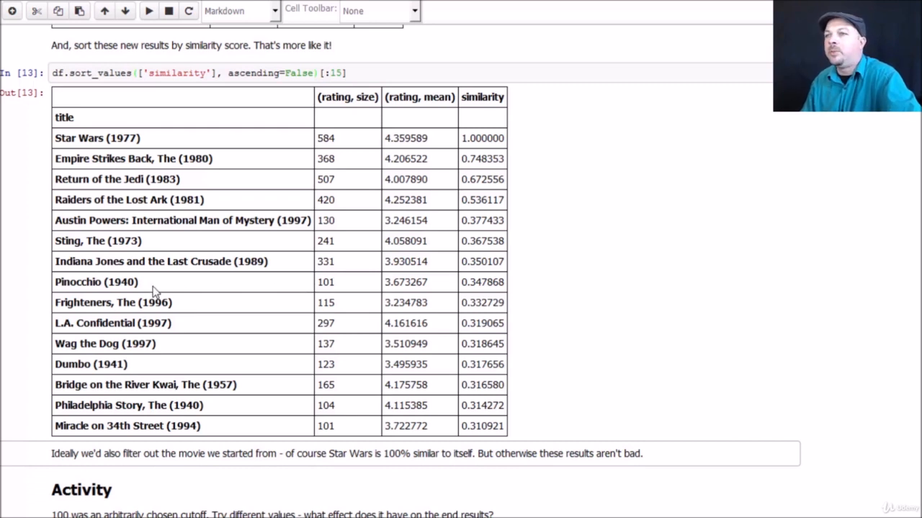